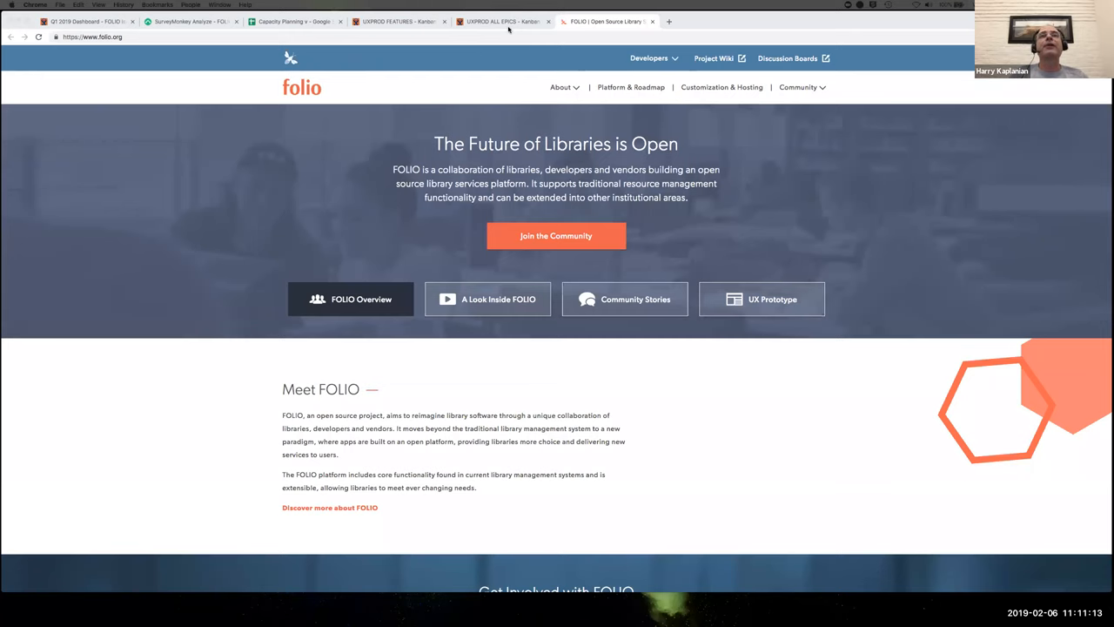
Switch from the folio.org homepage to the Jira UXPROD ALL EPICS Kanban board tab
{"action": "left_click", "coordinate": [503, 21]}
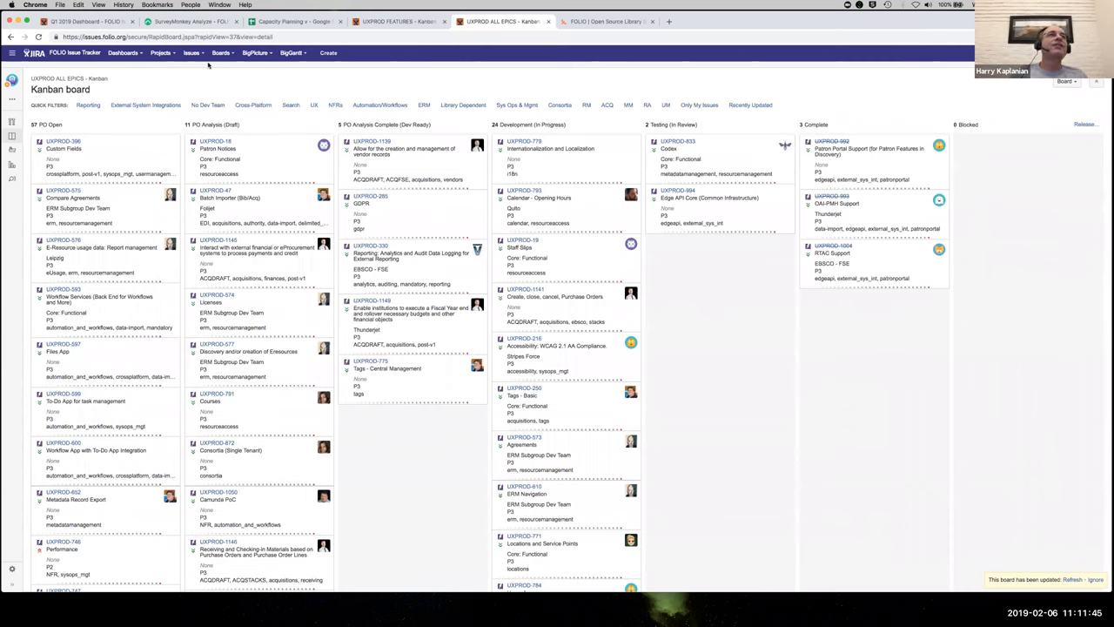
{"action": "left_click", "coordinate": [188, 20]}
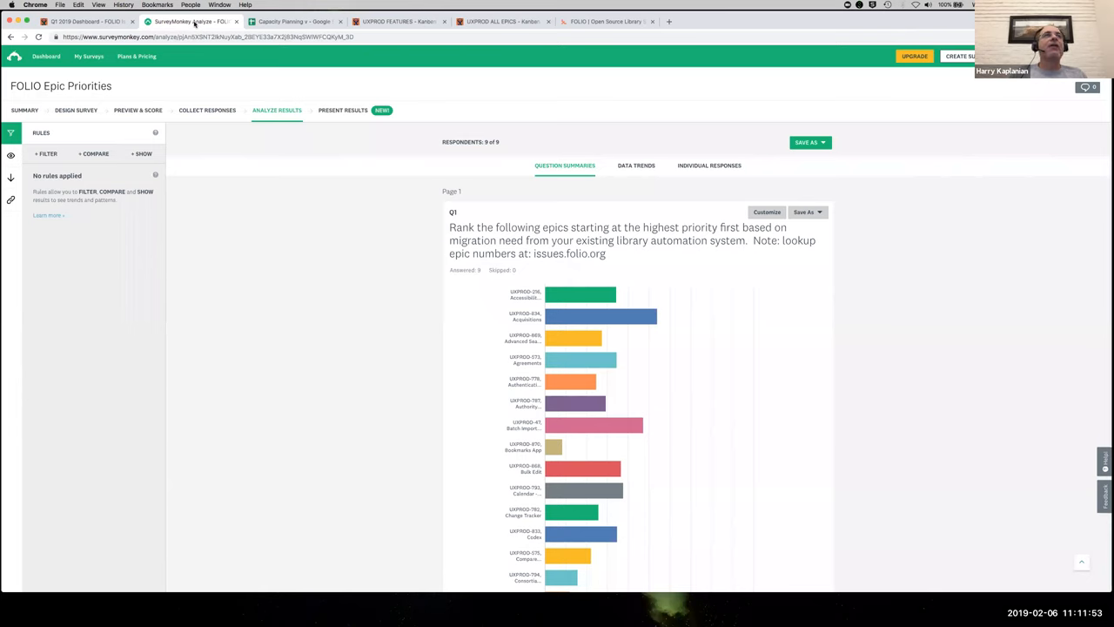
{"action": "mouse_move", "coordinate": [334, 351]}
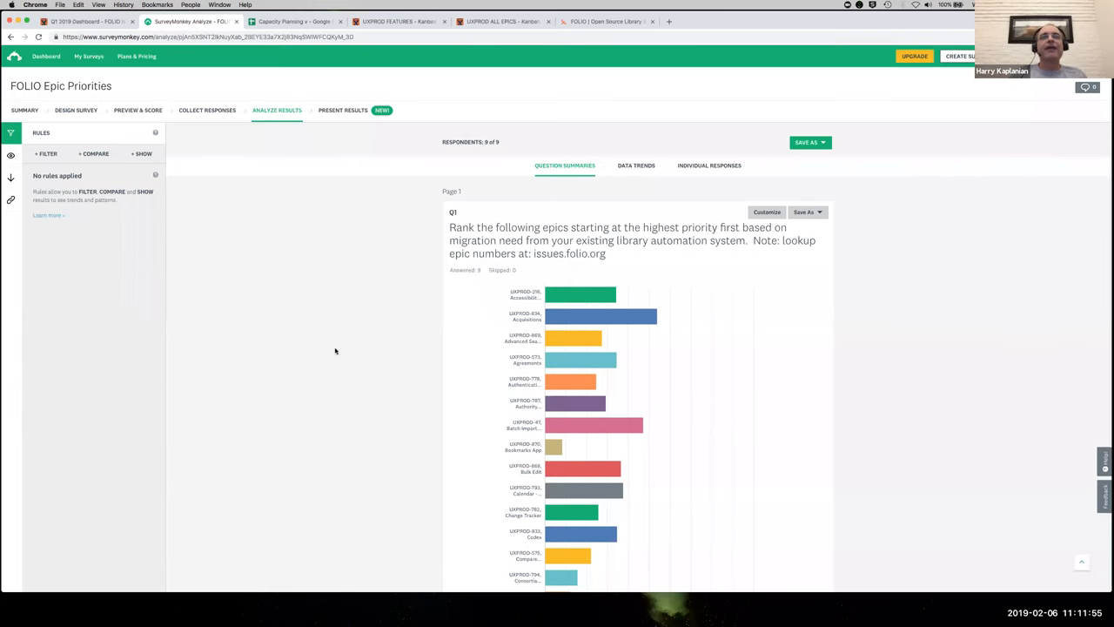
Scroll through the Q1 bar chart ranking epics by migration need in the survey results
{"action": "scroll", "scroll_direction": "down", "scroll_amount": 3}
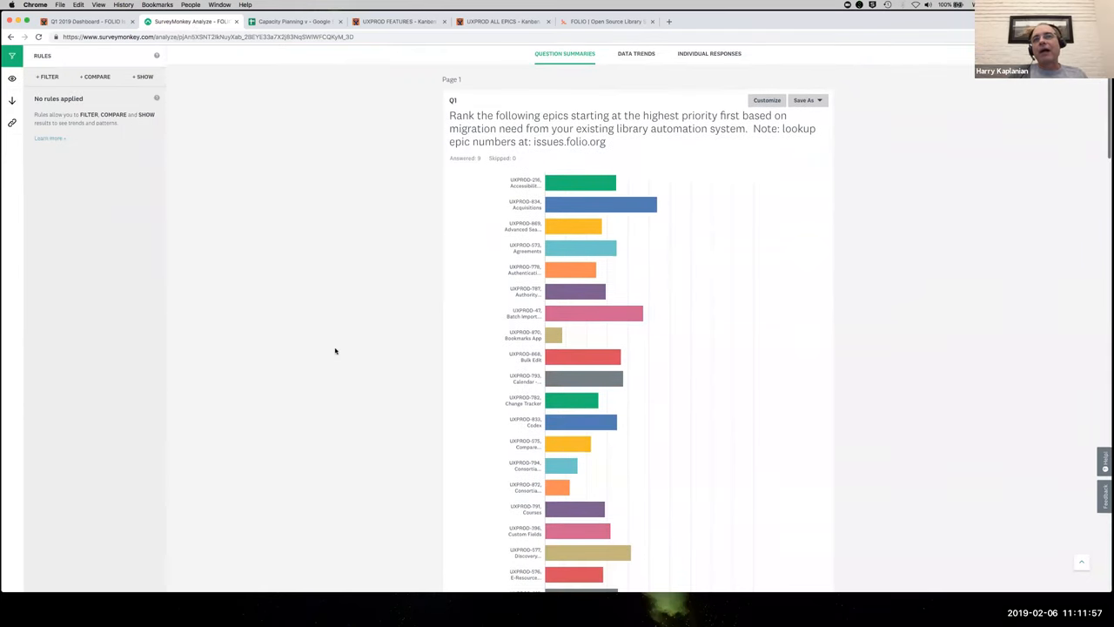
{"action": "scroll", "scroll_direction": "down", "scroll_amount": 3}
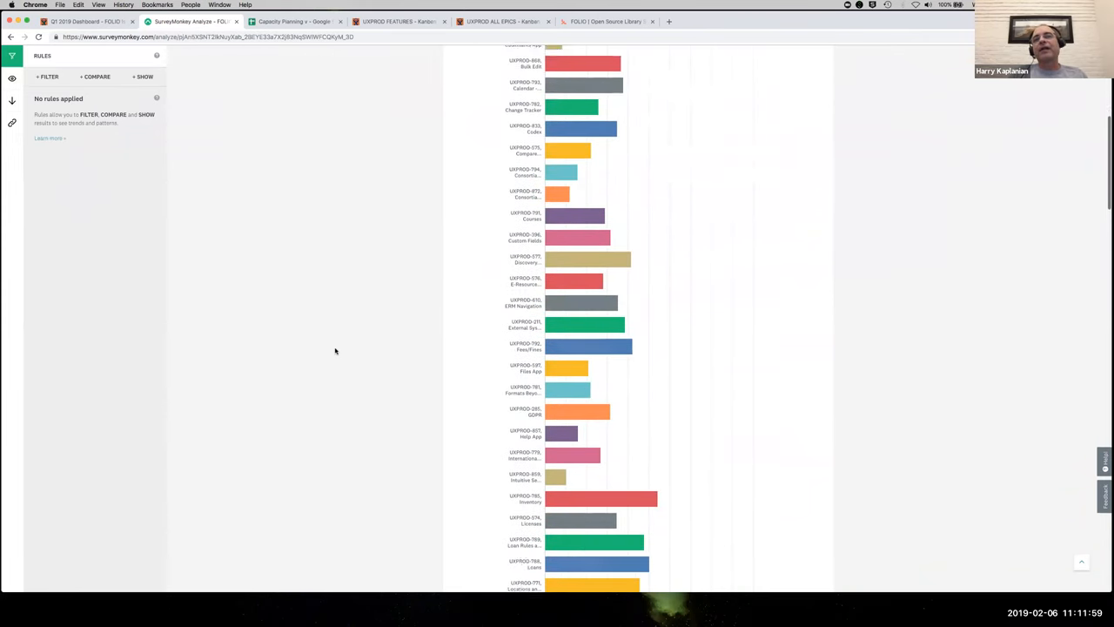
{"action": "scroll", "scroll_direction": "down", "scroll_amount": 3}
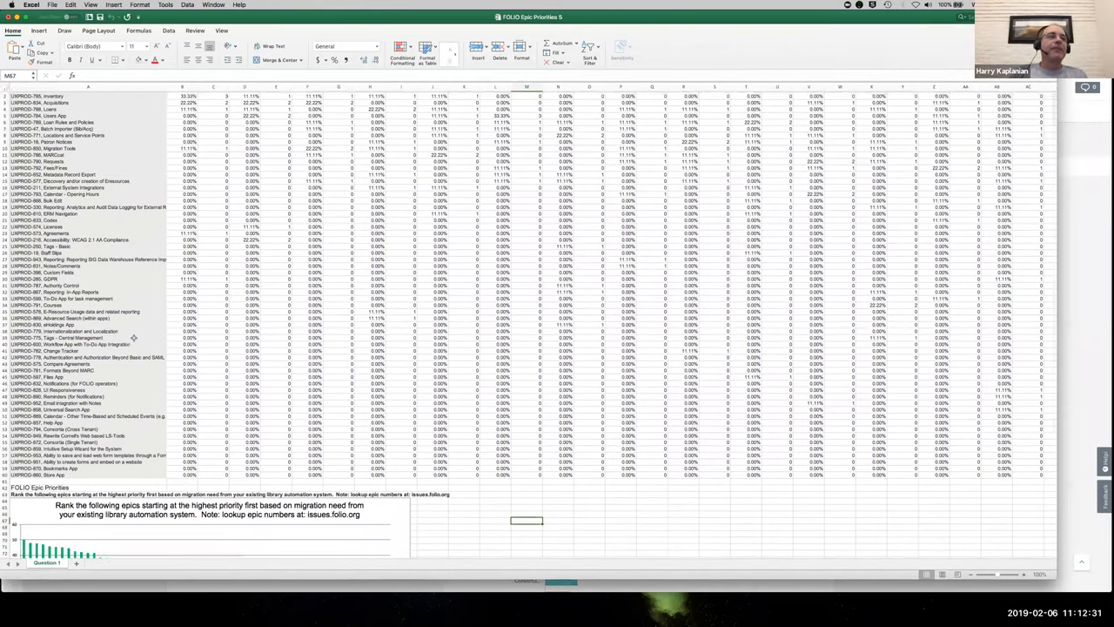
Scroll down the FOLIO Epic Priorities sheet to the Q1 ranking chart below the data
{"action": "scroll", "scroll_direction": "down", "scroll_amount": 3}
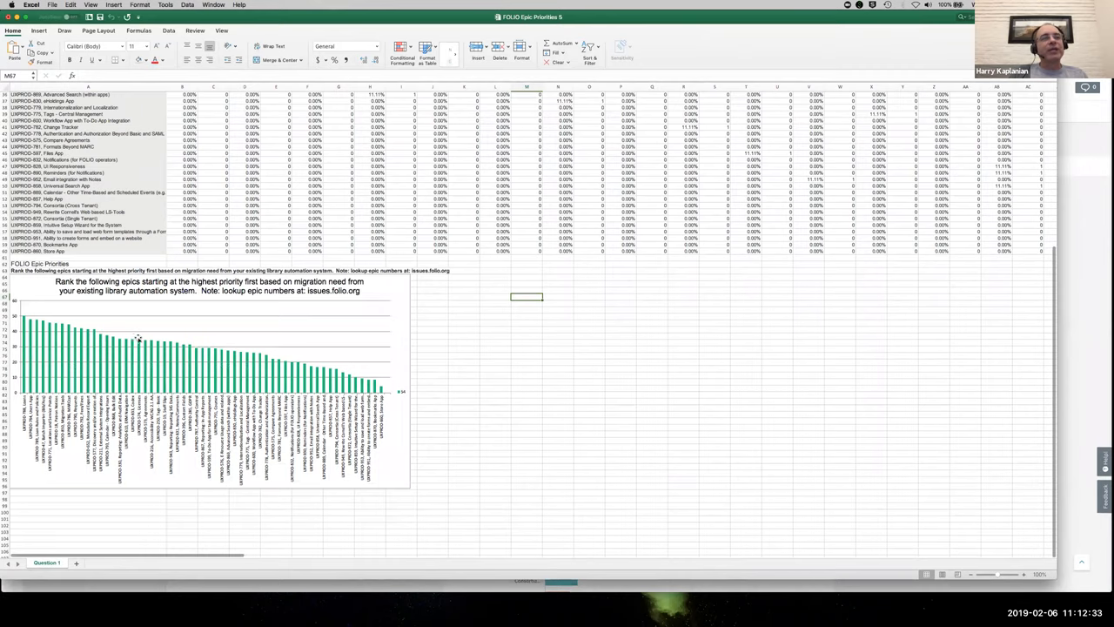
{"action": "scroll", "scroll_direction": "down", "scroll_amount": 3}
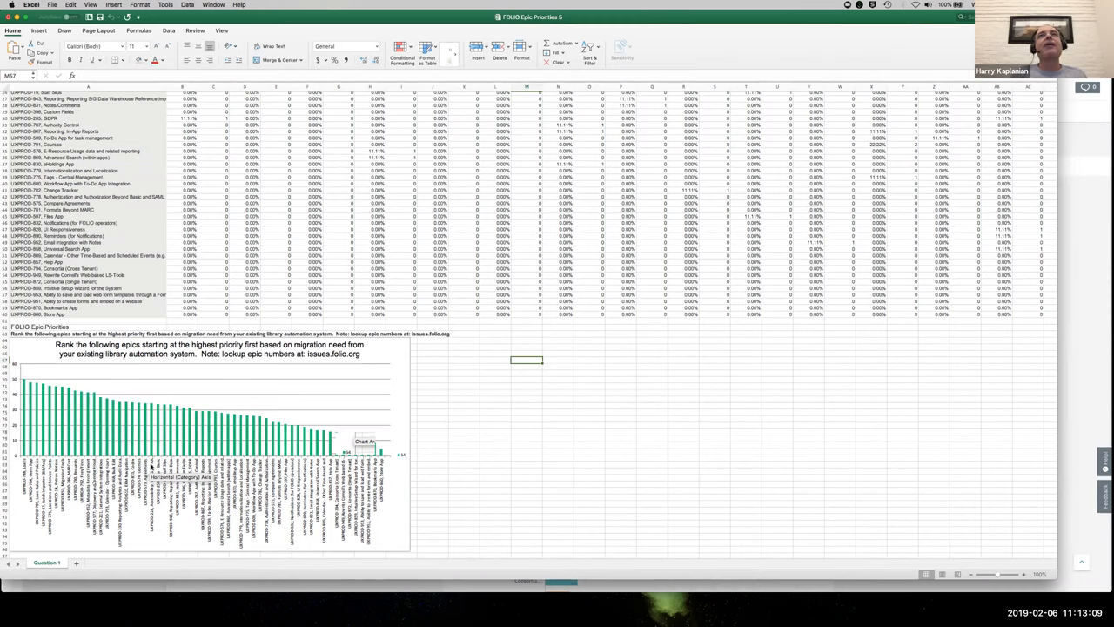
{"action": "mouse_move", "coordinate": [127, 301]}
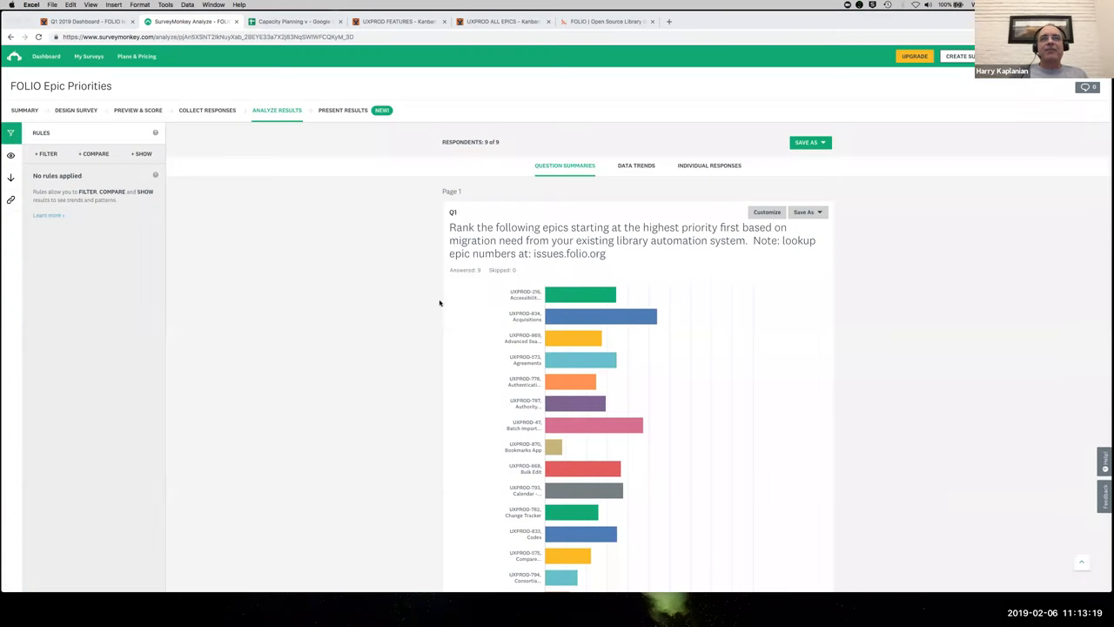
{"action": "mouse_move", "coordinate": [556, 334]}
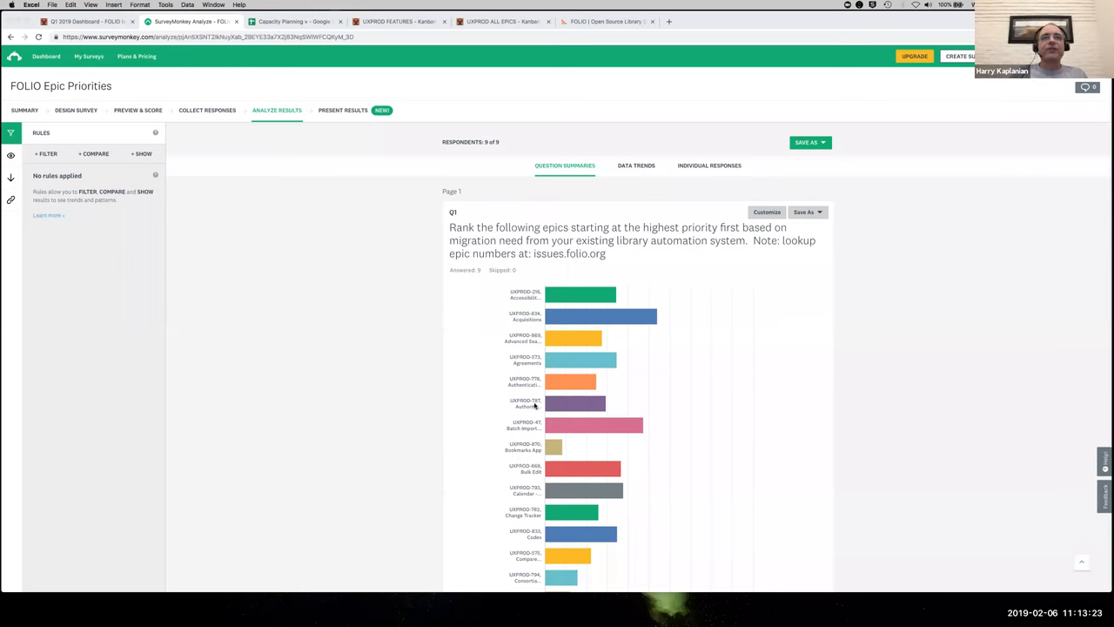
{"action": "mouse_move", "coordinate": [416, 299]}
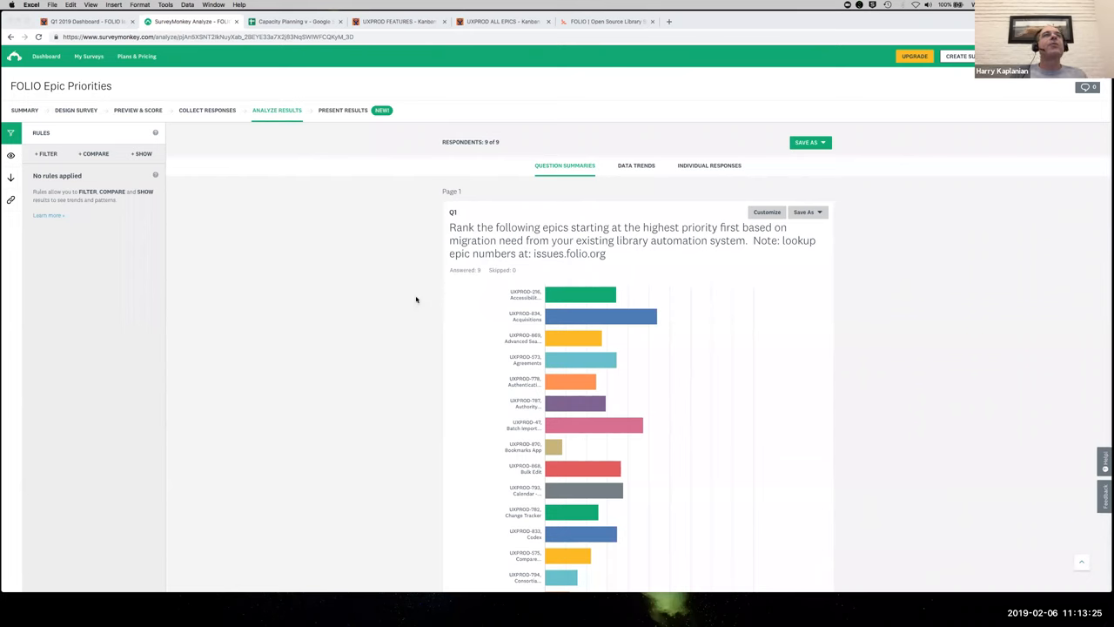
{"action": "mouse_move", "coordinate": [362, 196]}
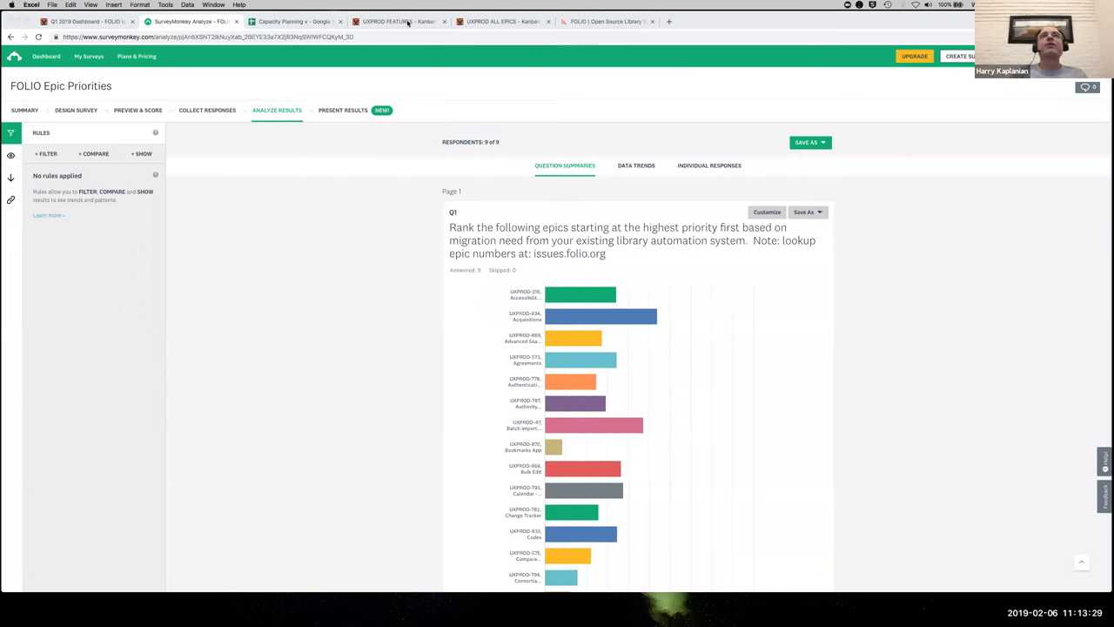
Show the UXPROD FEATURES Kanban board and the actions list for the opening-hours issue
{"action": "left_click", "coordinate": [397, 21]}
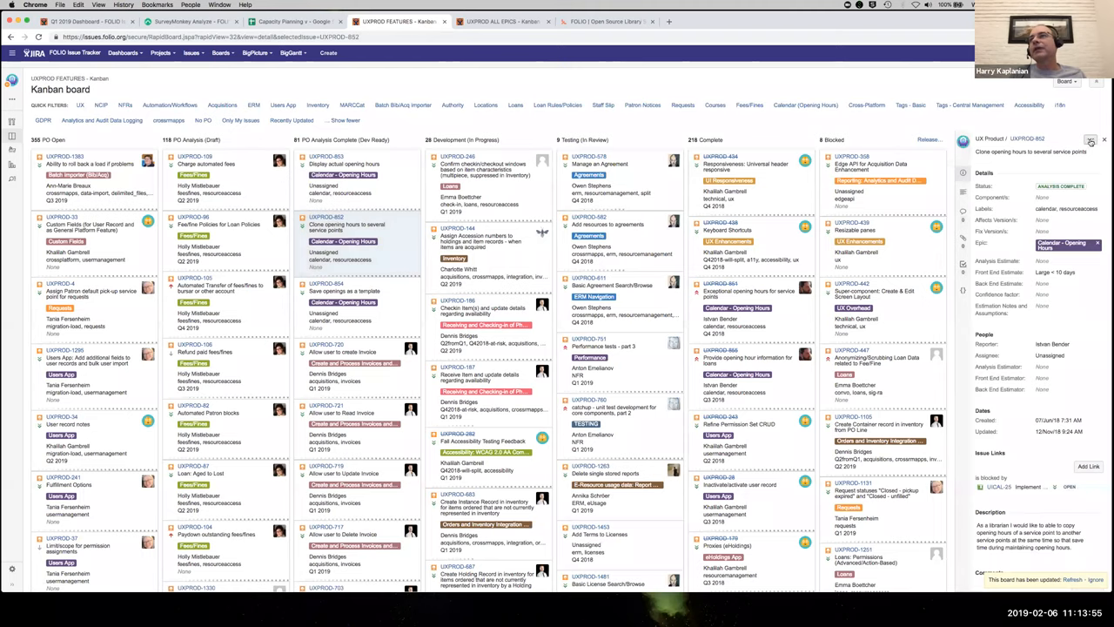
{"action": "left_click", "coordinate": [1089, 139]}
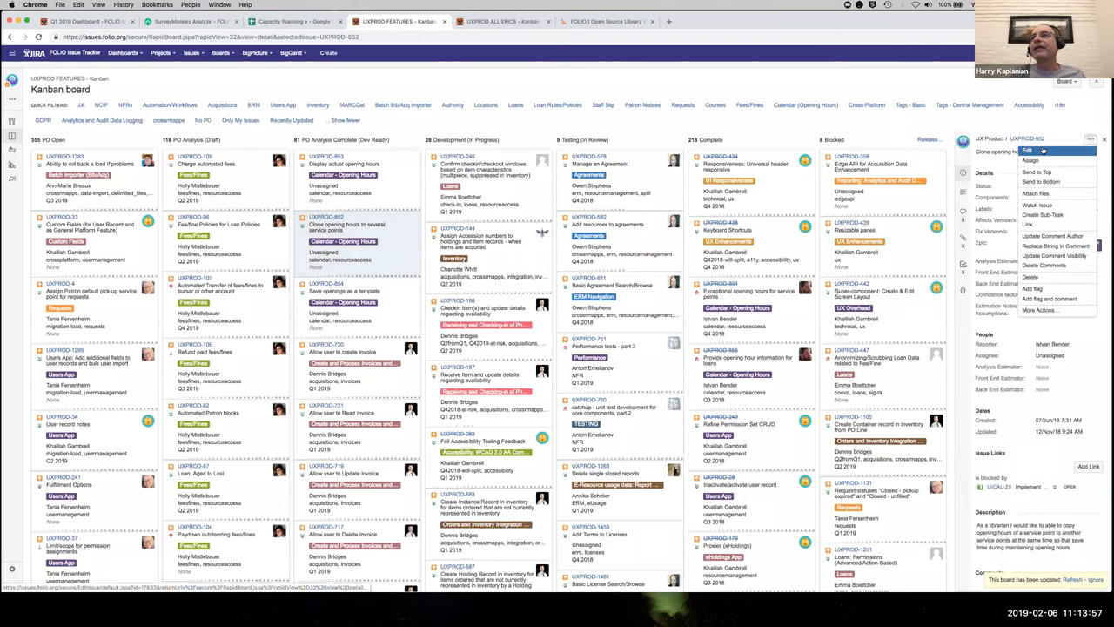
Edit the opening-hours issue and scroll its form down to the Rank fields and Comment box
{"action": "left_click", "coordinate": [1027, 150]}
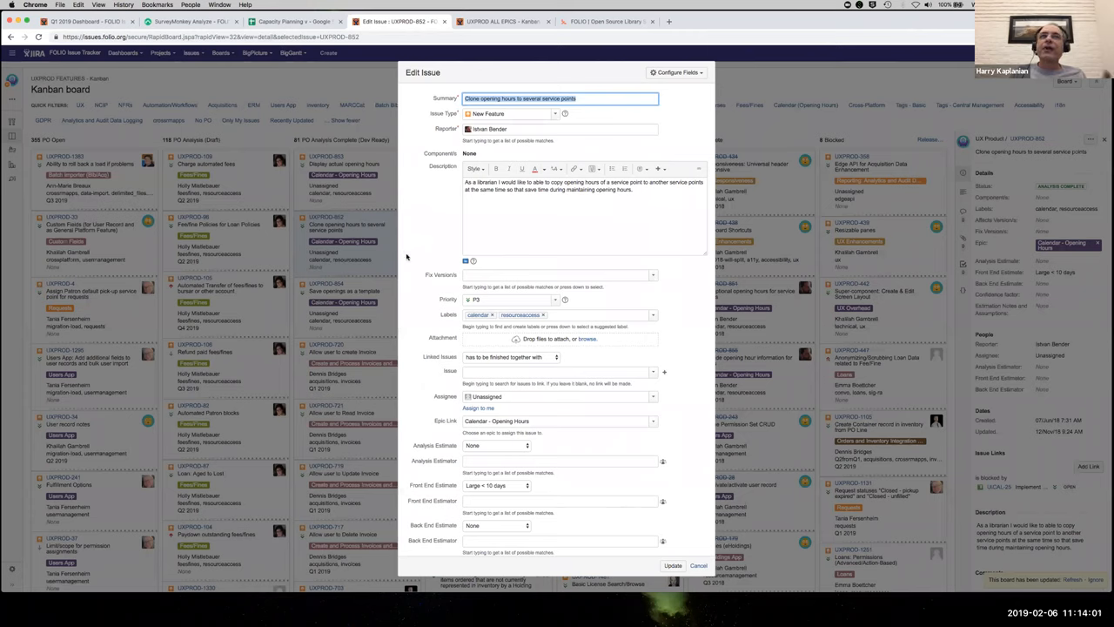
{"action": "mouse_move", "coordinate": [406, 254]}
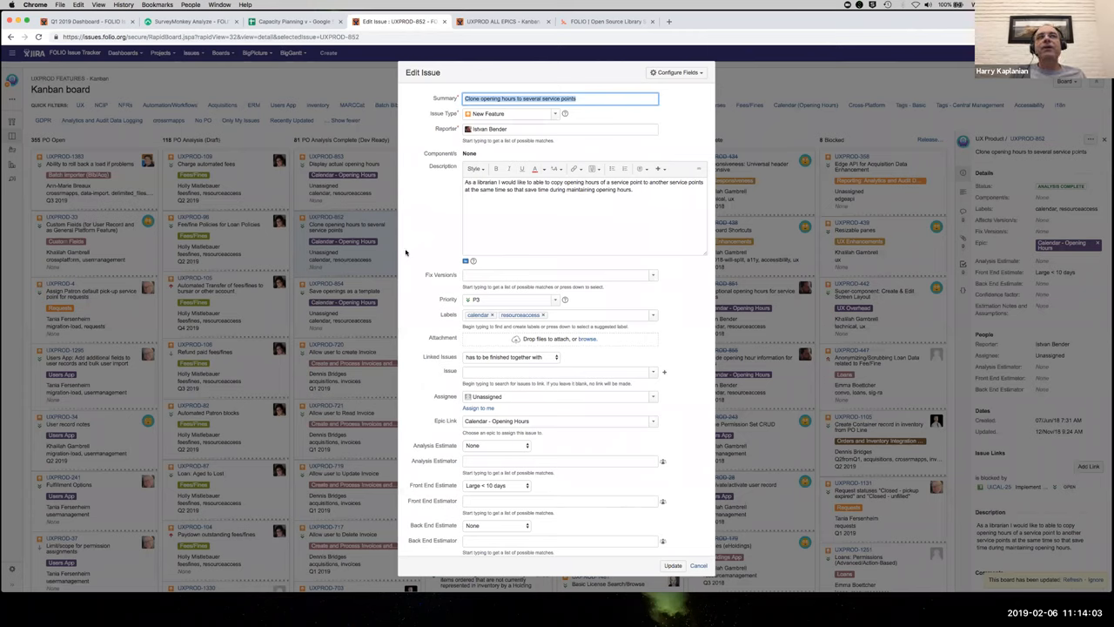
{"action": "scroll", "scroll_direction": "down", "scroll_amount": 3}
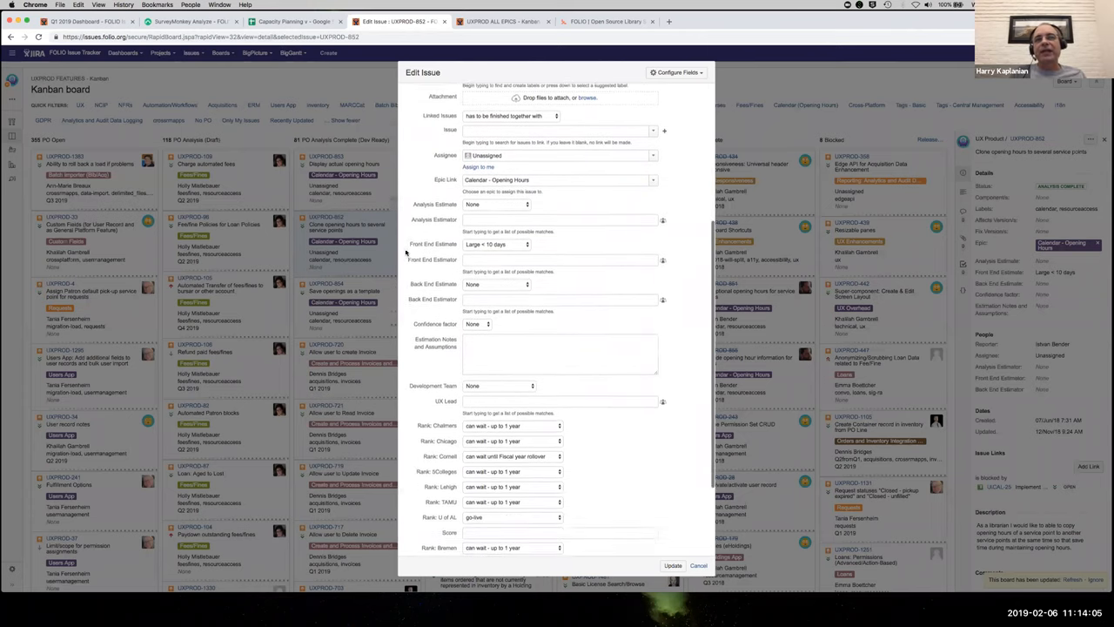
{"action": "scroll", "scroll_direction": "down", "scroll_amount": 3}
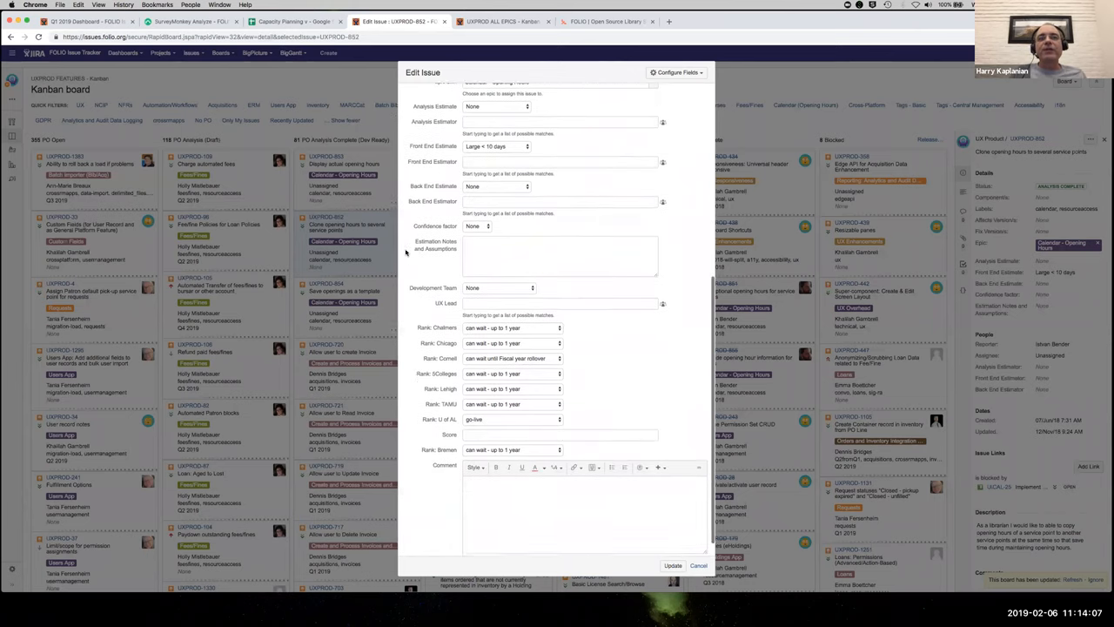
{"action": "scroll", "scroll_direction": "down", "scroll_amount": 3}
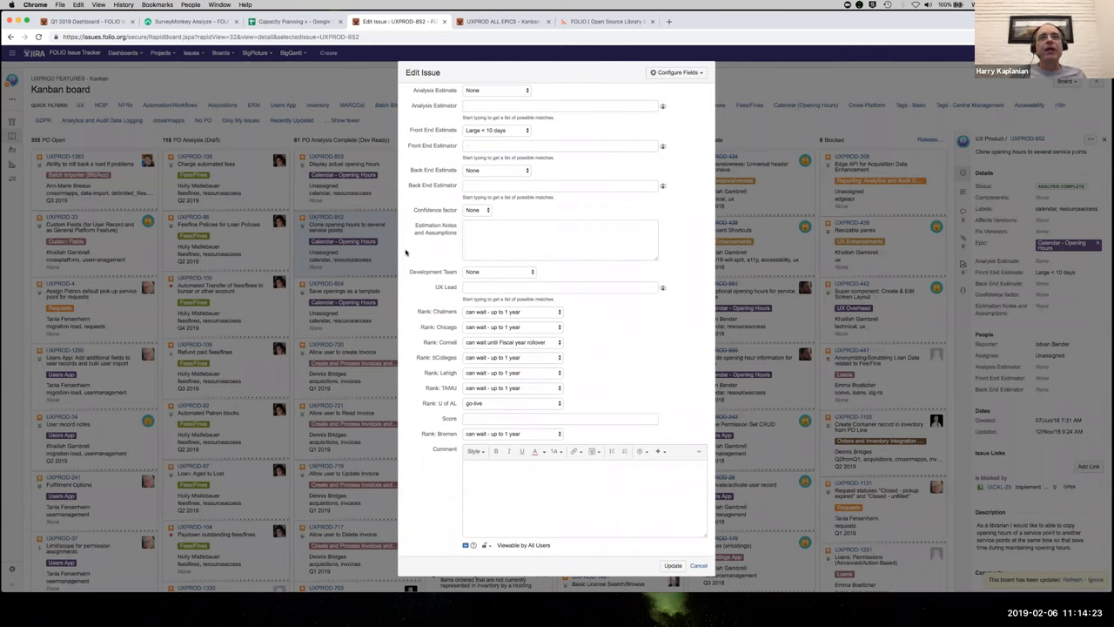
{"action": "mouse_move", "coordinate": [441, 345]}
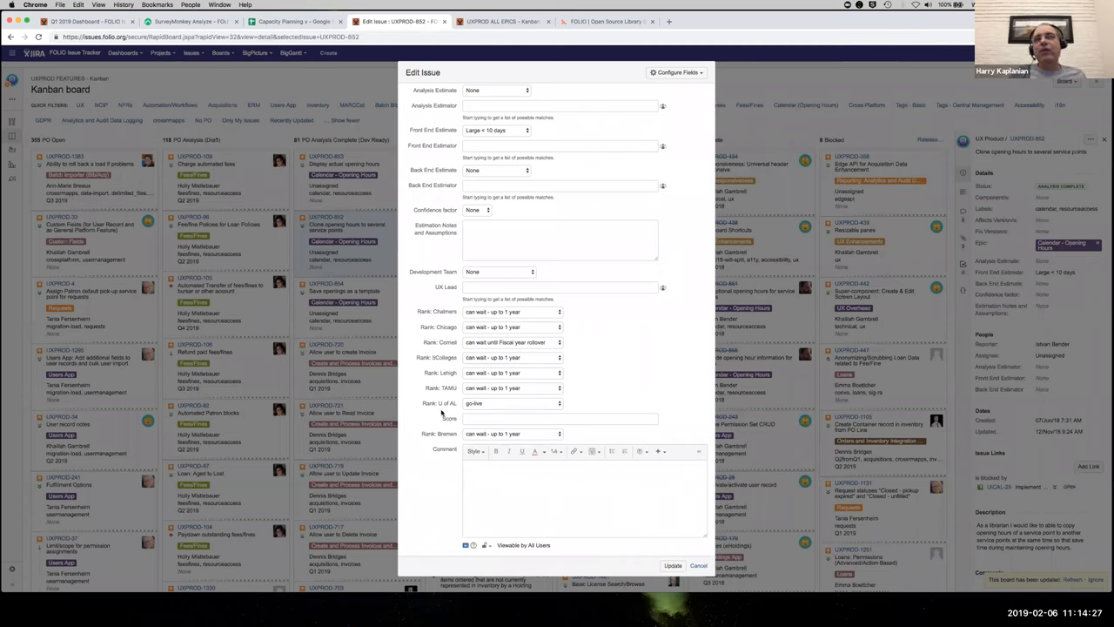
{"action": "mouse_move", "coordinate": [592, 315]}
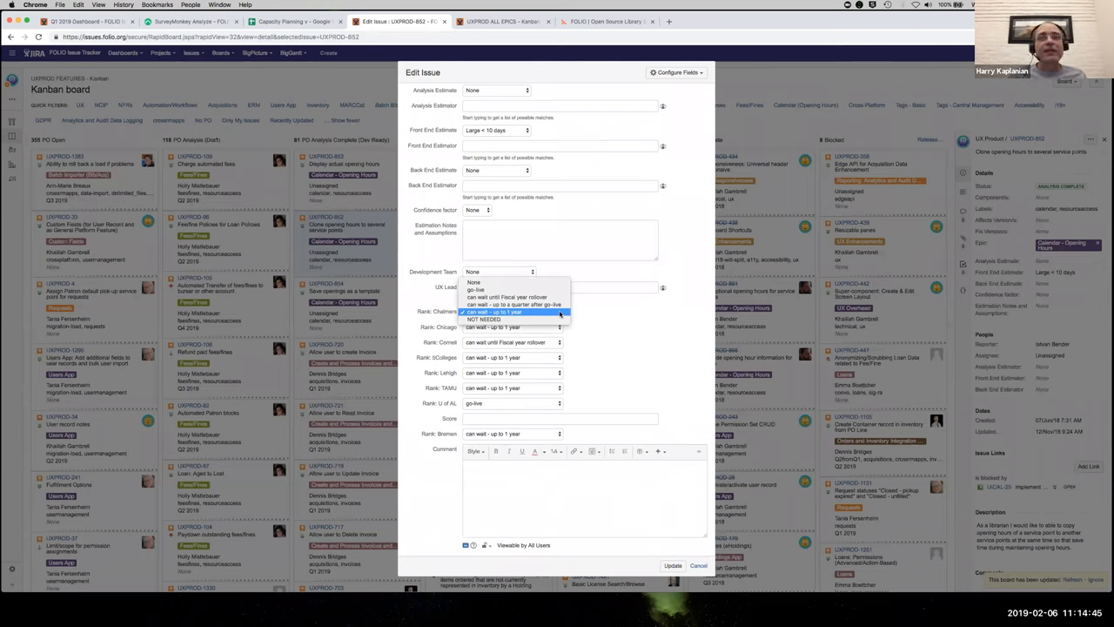
Pick an institution priority rank, then cancel the Edit Issue dialog without saving
{"action": "left_click", "coordinate": [508, 312]}
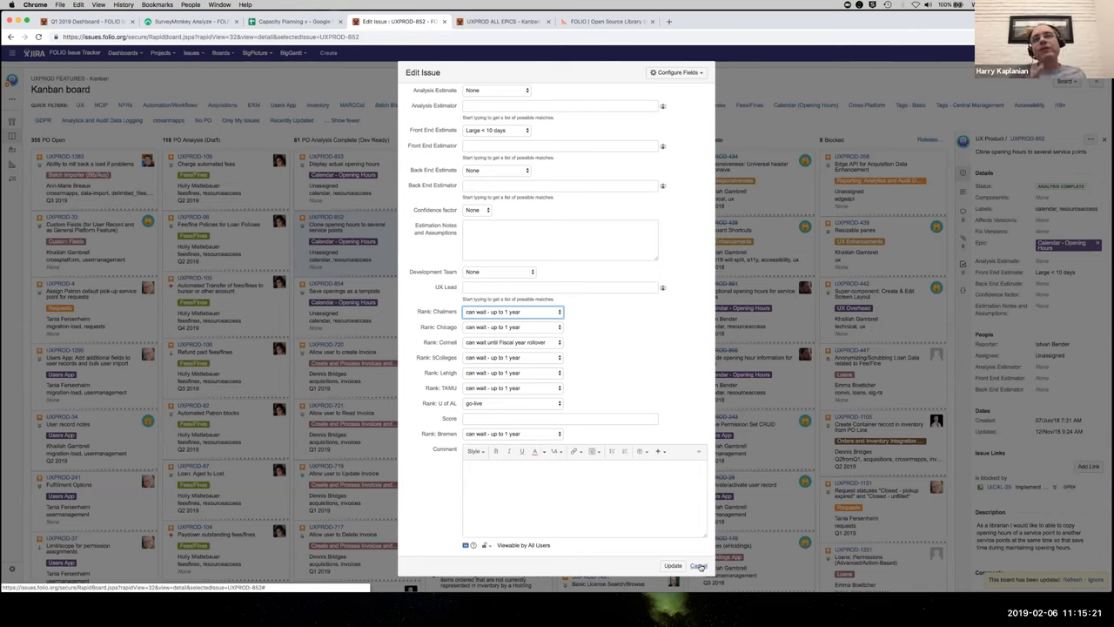
{"action": "left_click", "coordinate": [699, 566]}
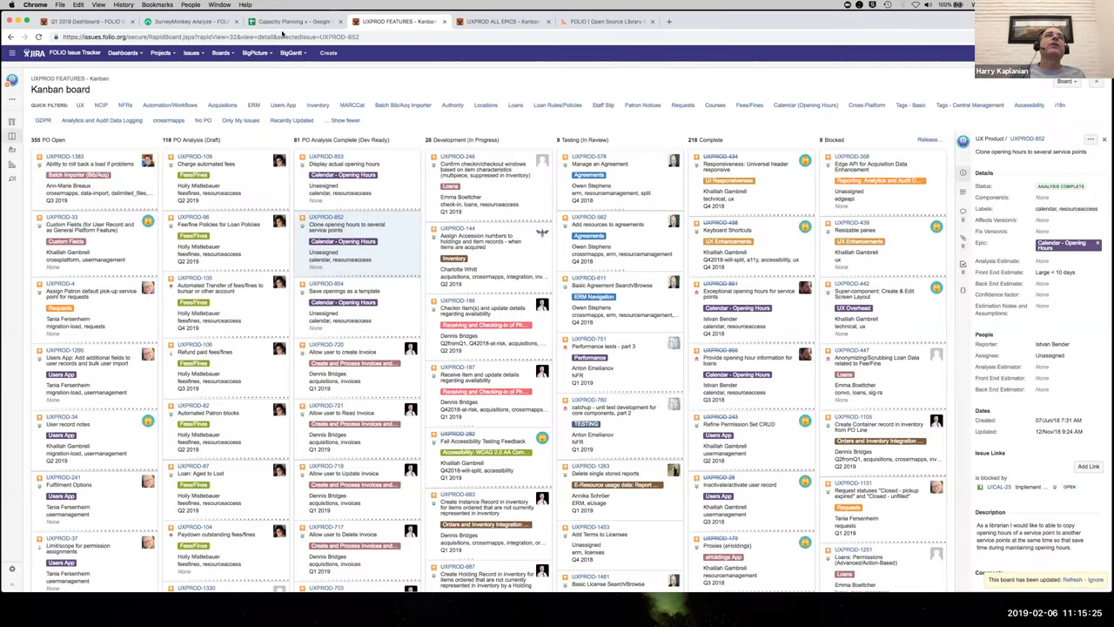
Switch to the Capacity Planning Google Sheets tab on Resource Allocation - updated Dec 4
{"action": "left_click", "coordinate": [292, 21]}
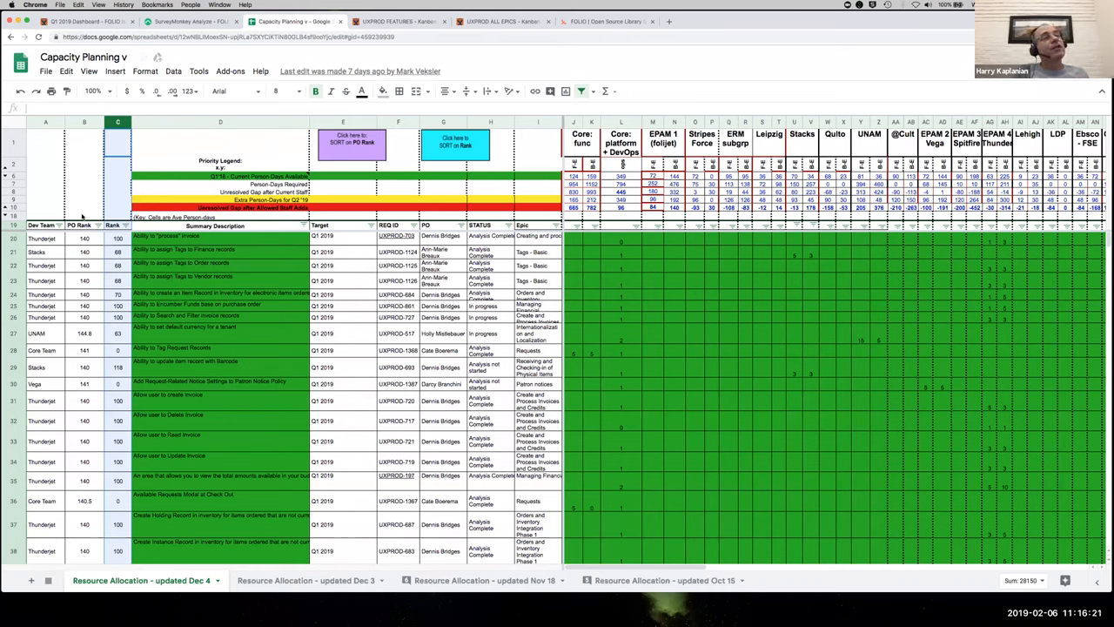
{"action": "mouse_move", "coordinate": [84, 253]}
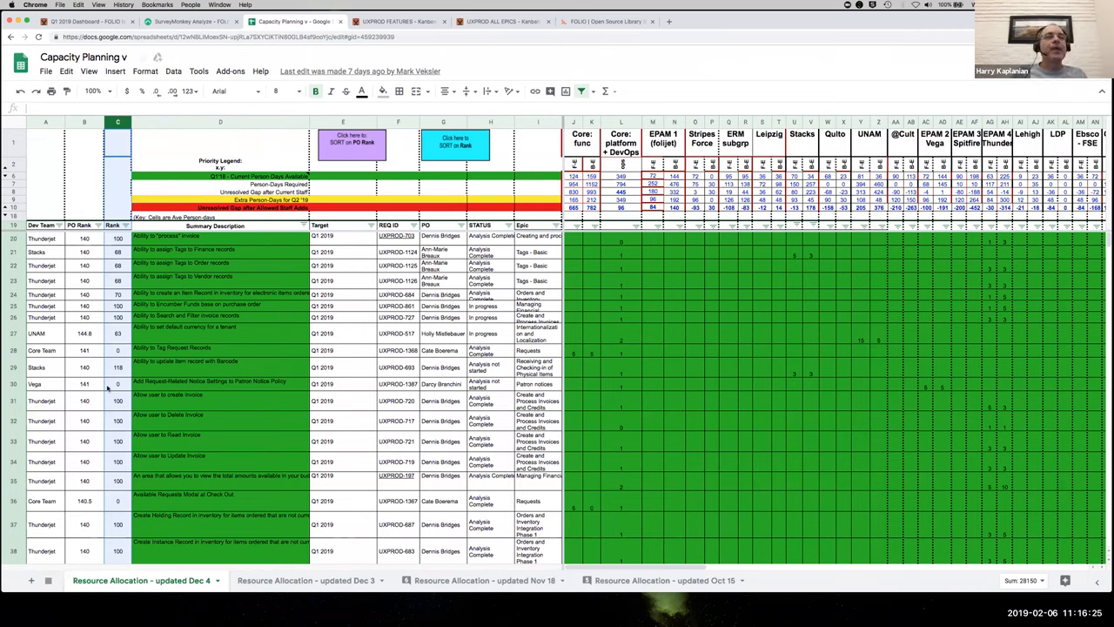
{"action": "mouse_move", "coordinate": [501, 292]}
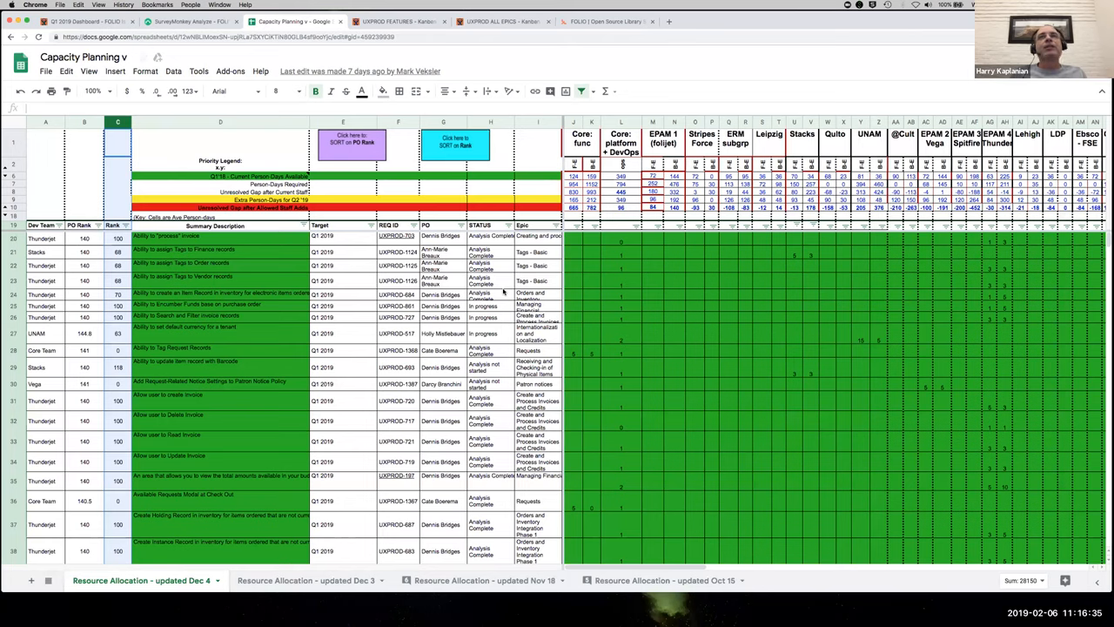
{"action": "mouse_move", "coordinate": [620, 287]}
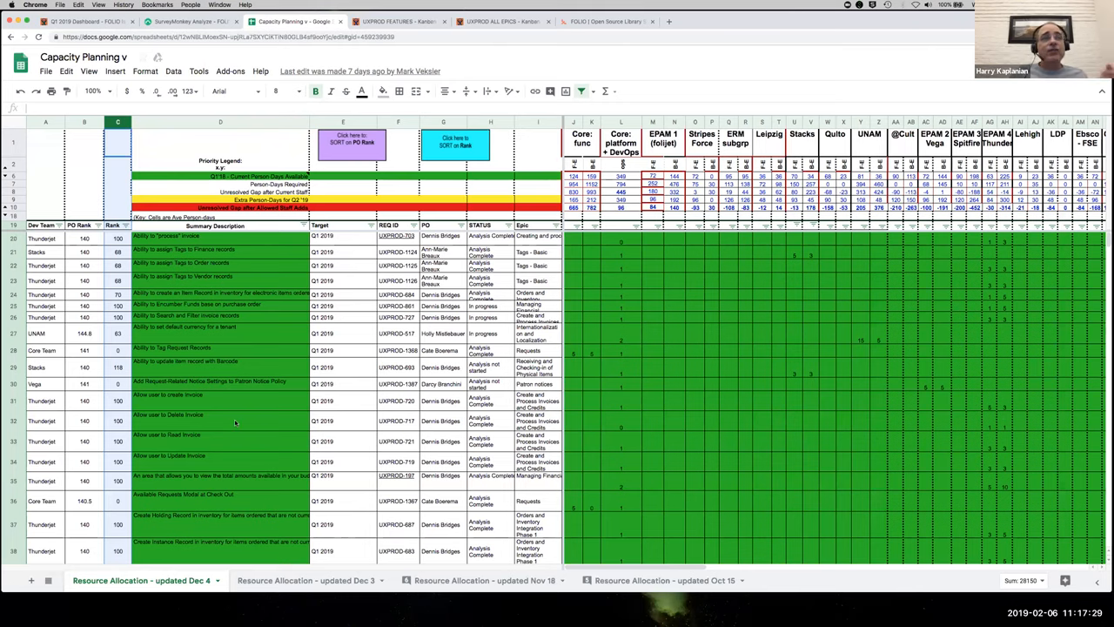
{"action": "scroll", "scroll_direction": "down", "scroll_amount": 3}
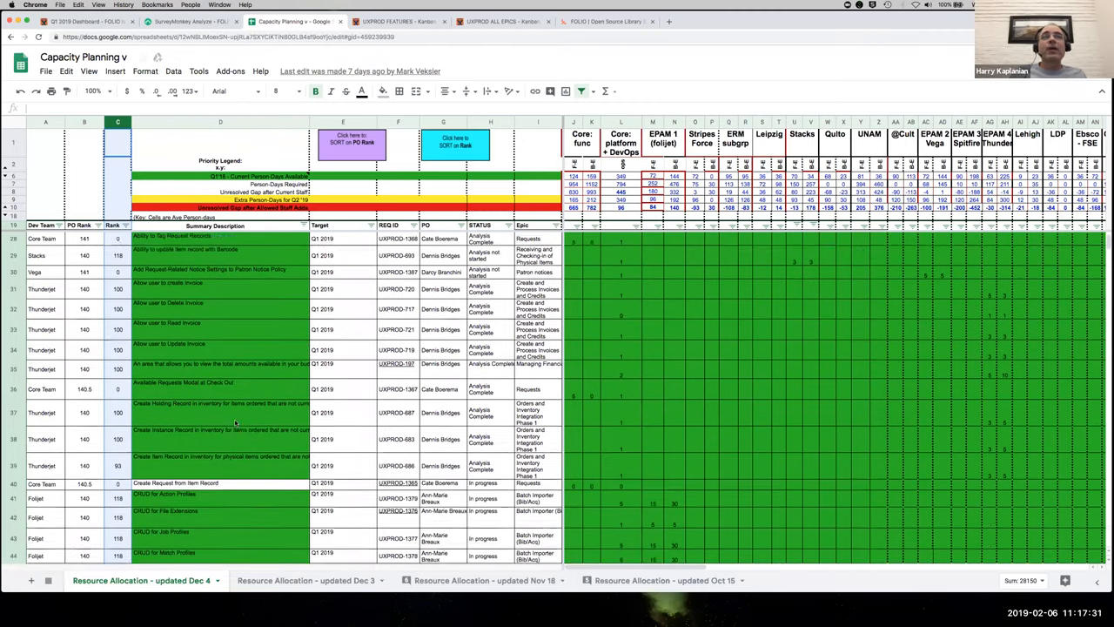
{"action": "scroll", "scroll_direction": "down", "scroll_amount": 3}
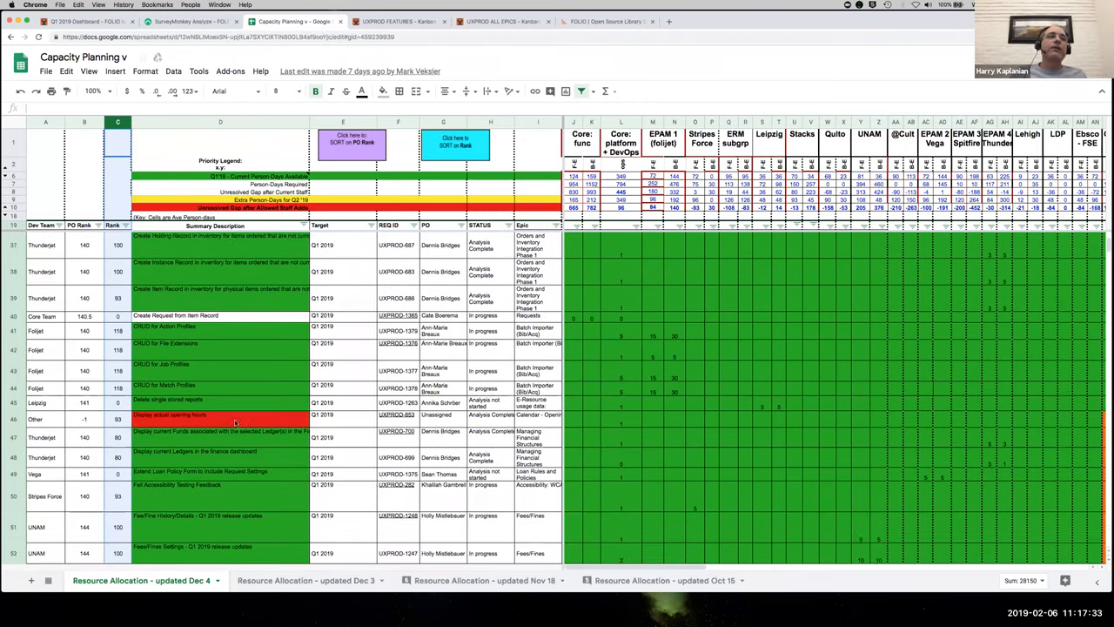
{"action": "scroll", "scroll_direction": "down", "scroll_amount": 3}
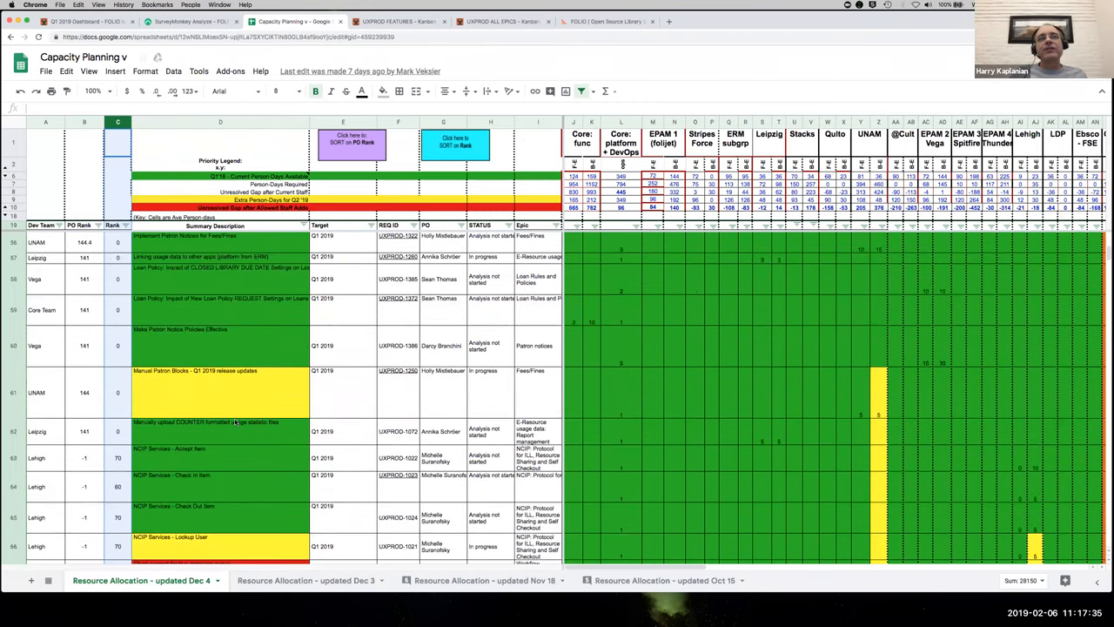
{"action": "scroll", "scroll_direction": "down", "scroll_amount": 3}
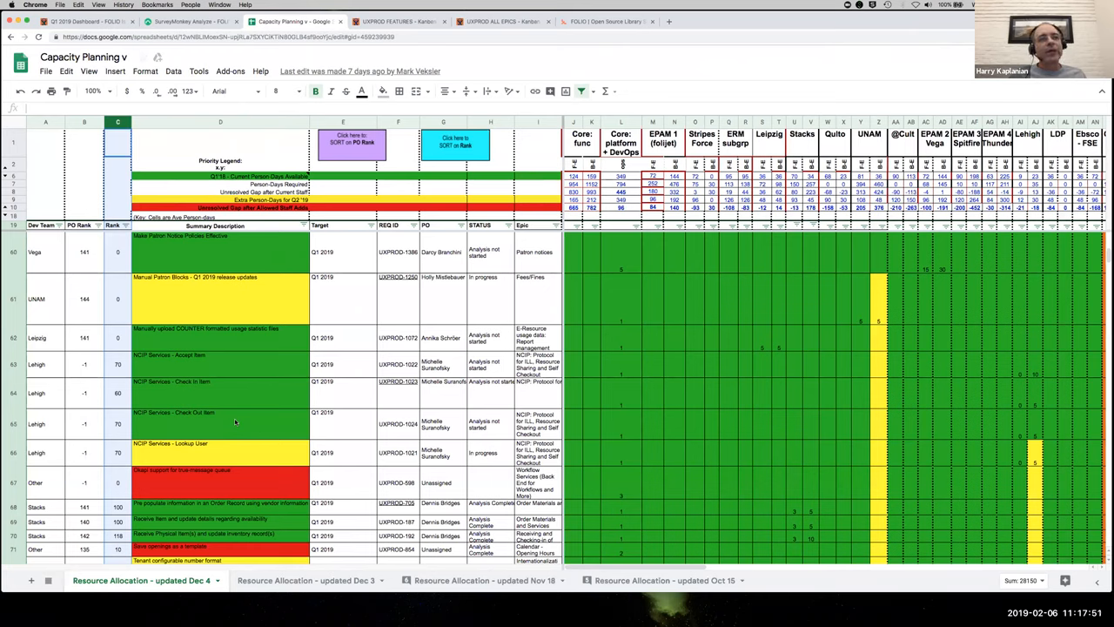
{"action": "mouse_move", "coordinate": [282, 478]}
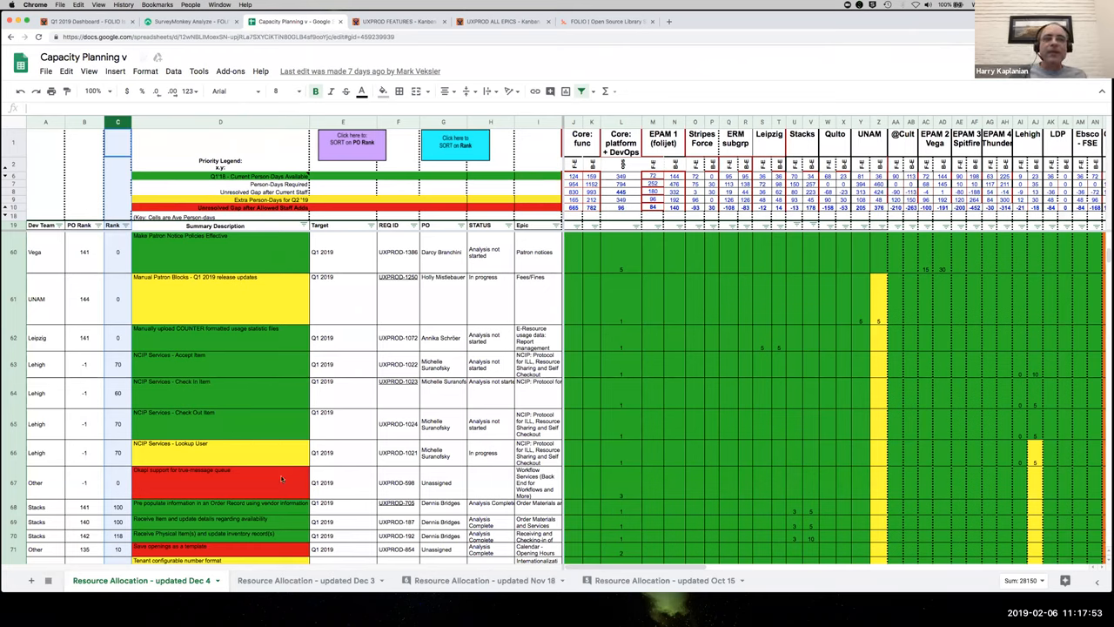
{"action": "mouse_move", "coordinate": [348, 473]}
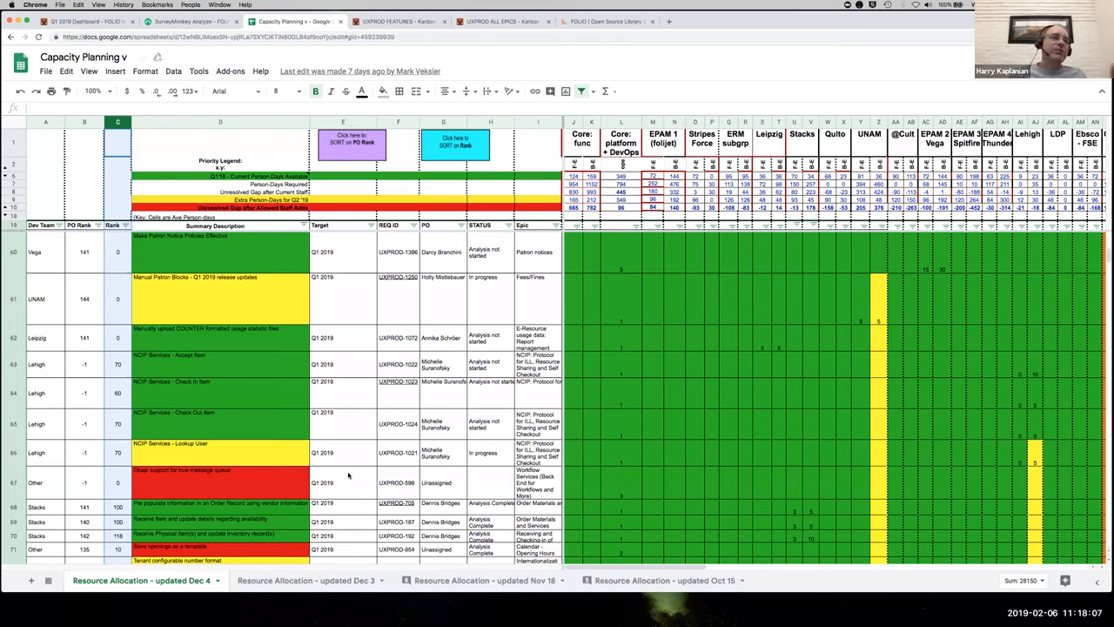
{"action": "mouse_move", "coordinate": [259, 482]}
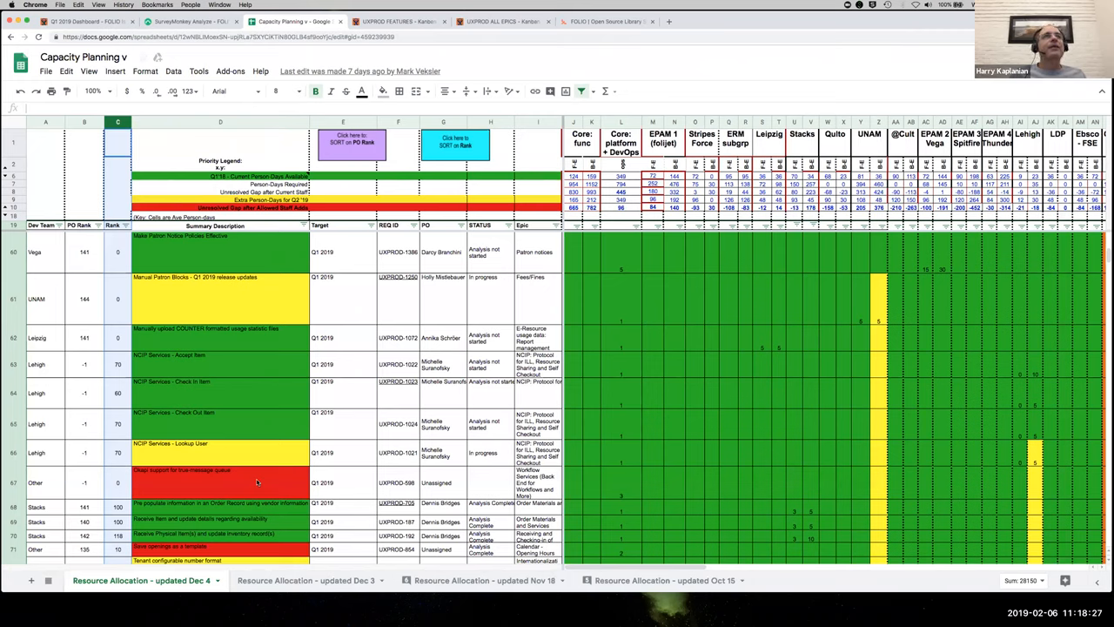
{"action": "mouse_move", "coordinate": [220, 334]}
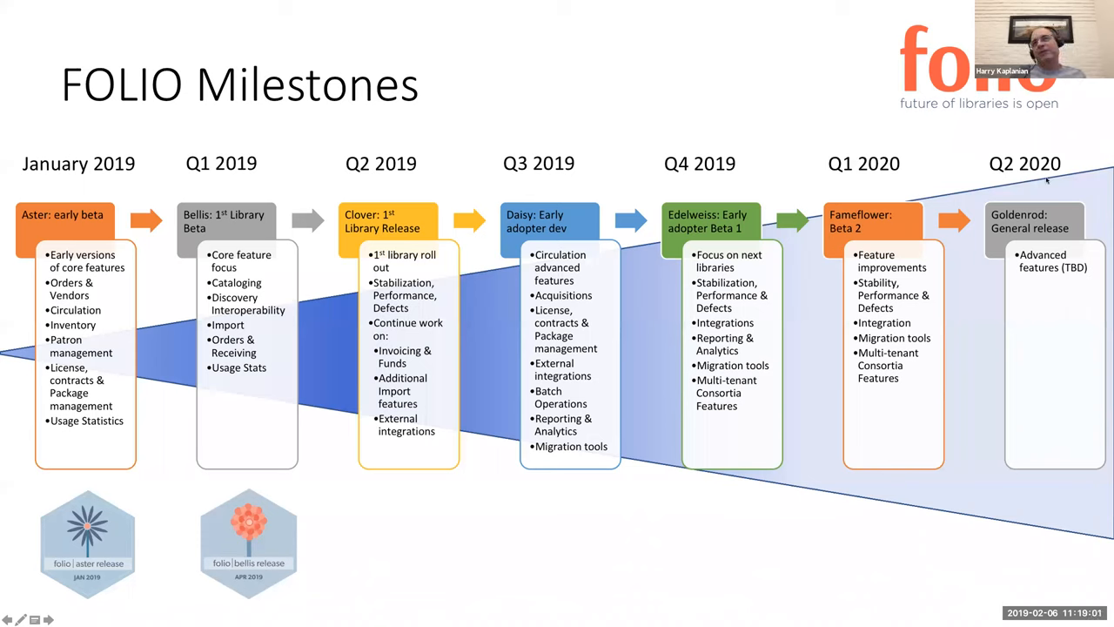
{"action": "mouse_move", "coordinate": [692, 570]}
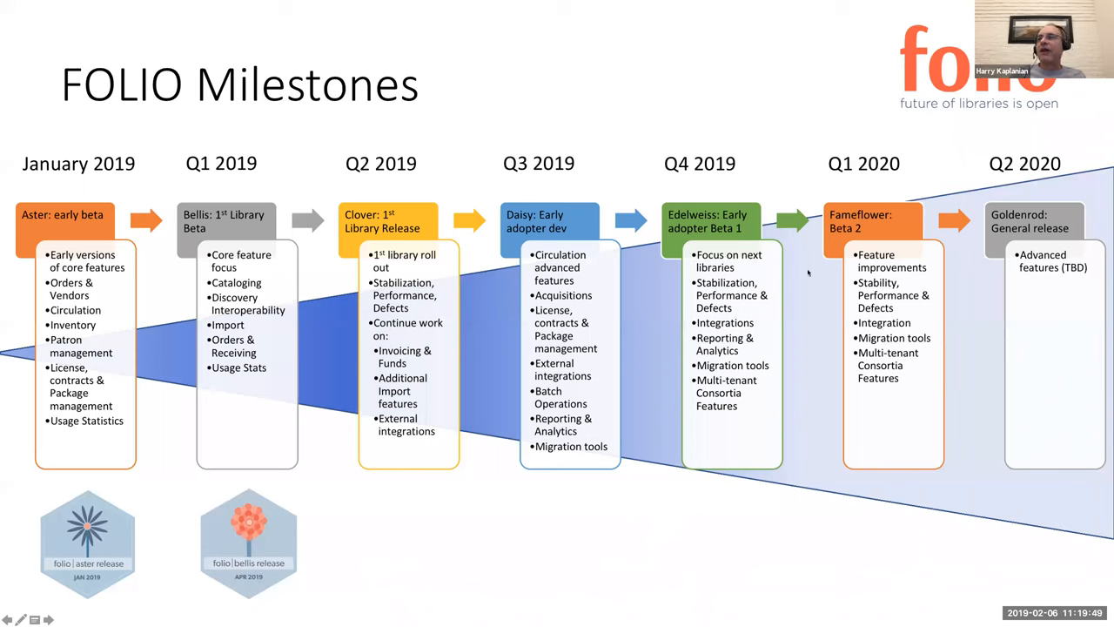
{"action": "mouse_move", "coordinate": [511, 552]}
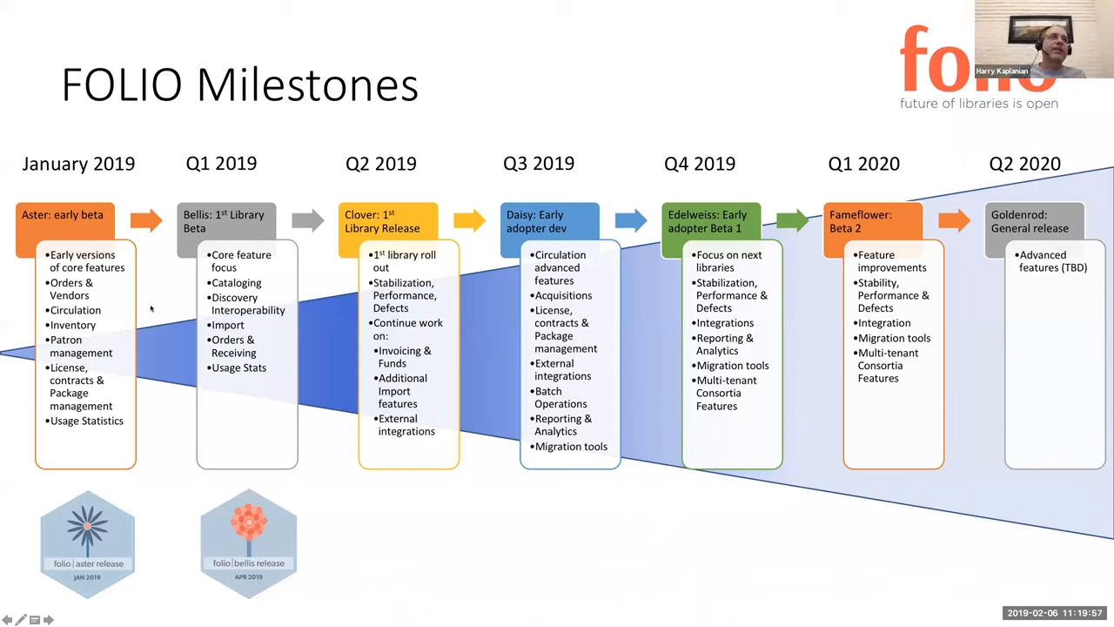
{"action": "mouse_move", "coordinate": [66, 190]}
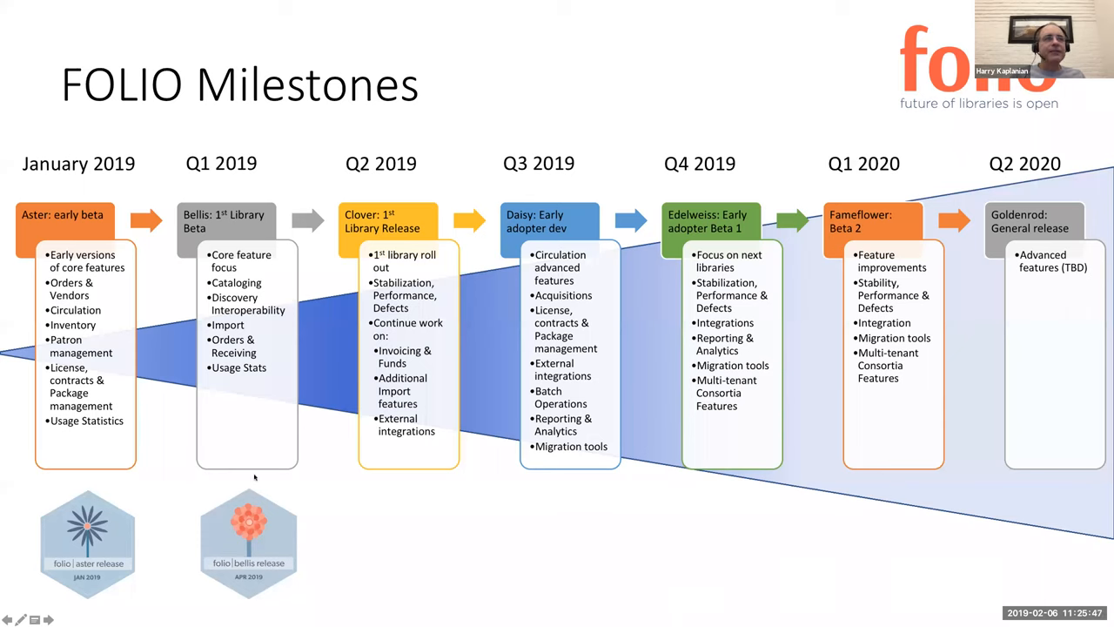
{"action": "mouse_move", "coordinate": [382, 490]}
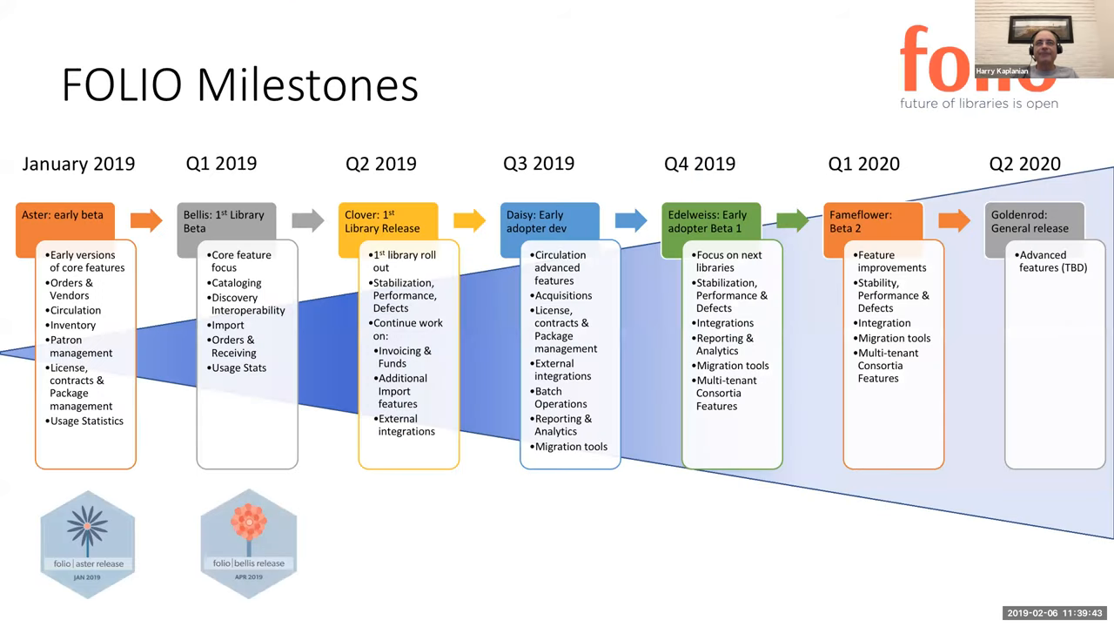
Advance from the FOLIO Milestones slide to the closing Questions slide
{"action": "key", "text": "right"}
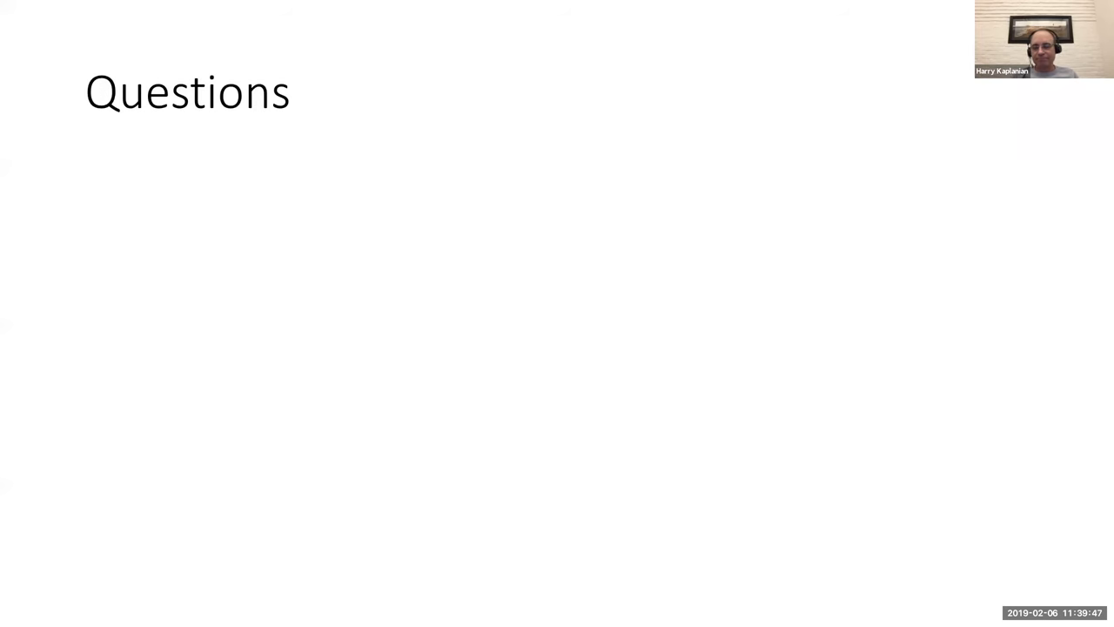